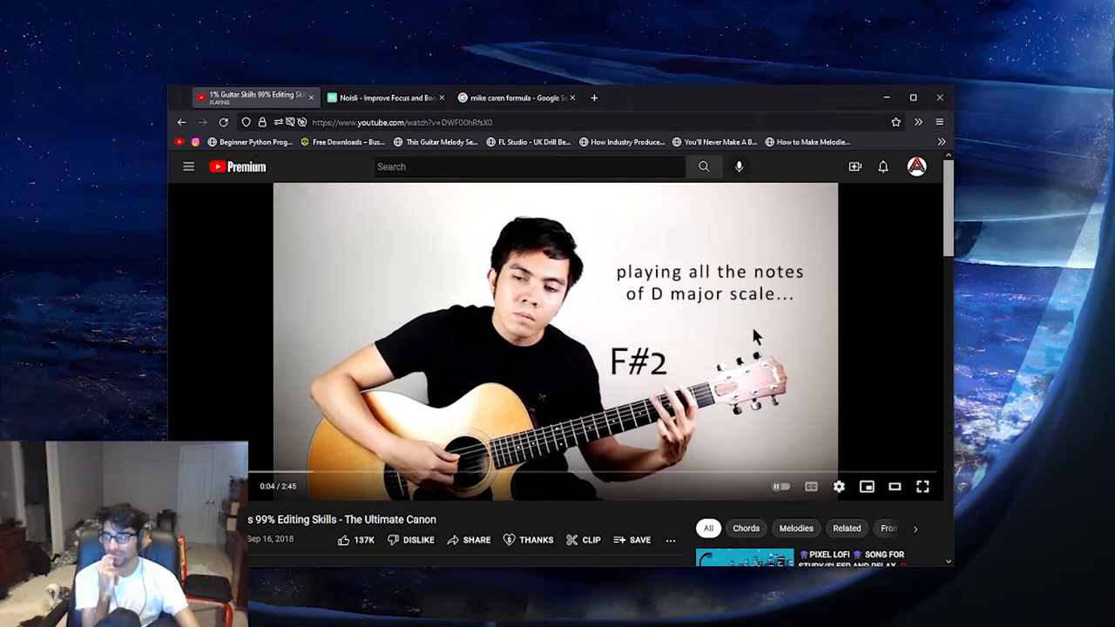
mouse_move(759, 347)
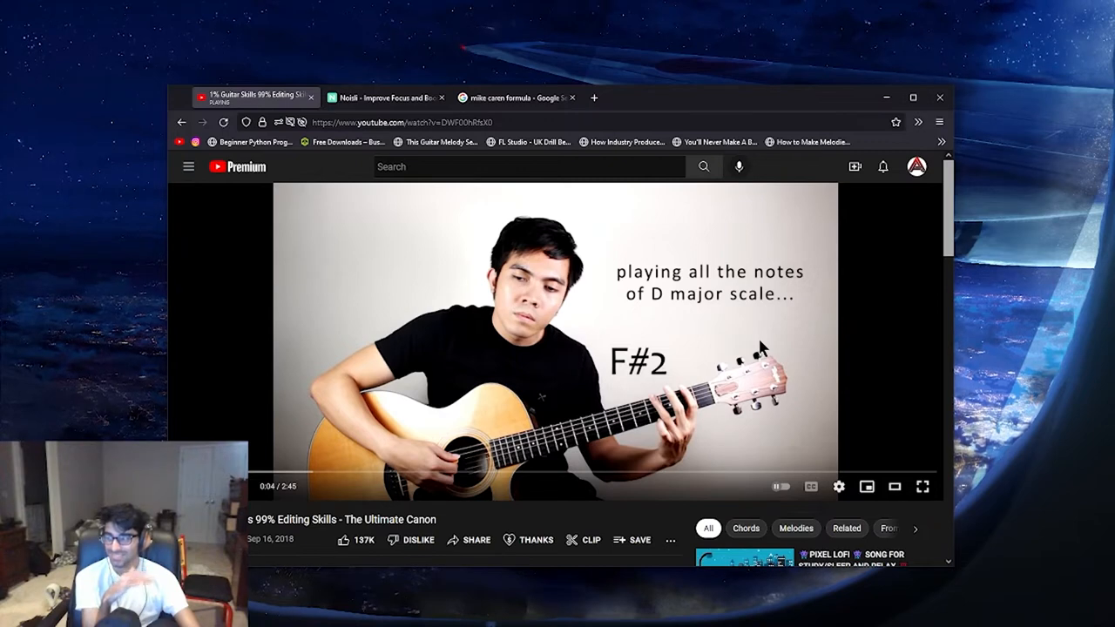
mouse_move(722, 347)
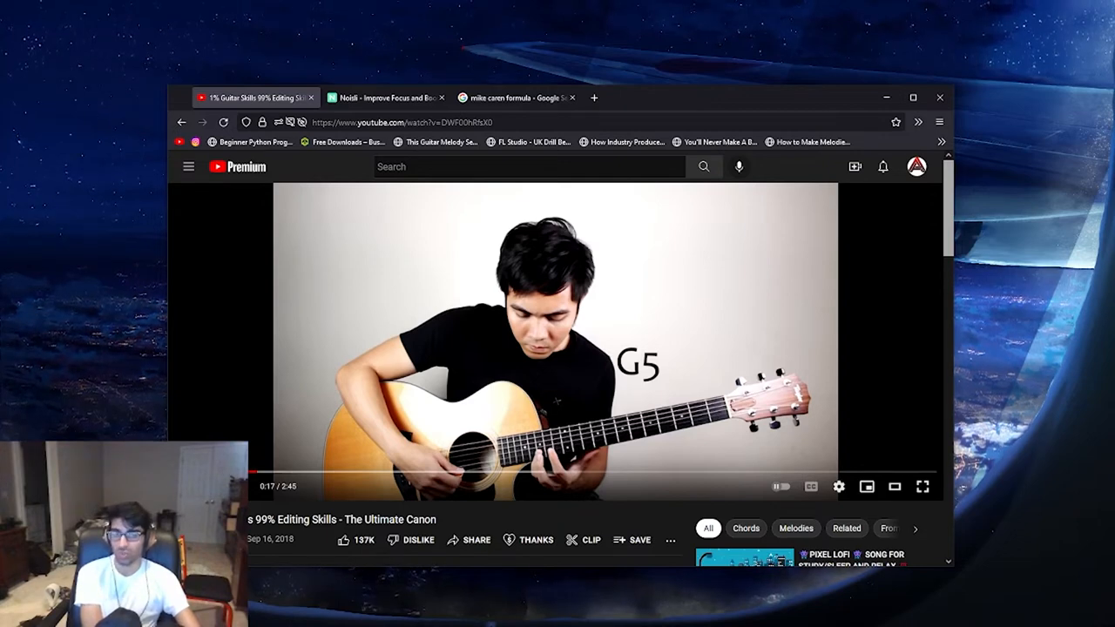
mouse_move(753, 289)
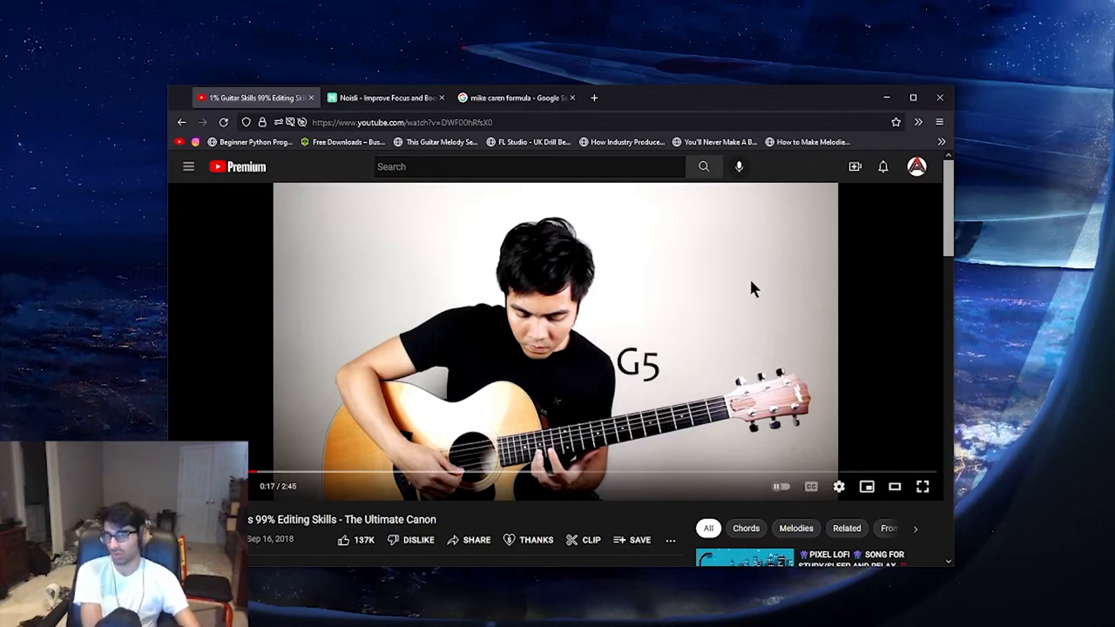
mouse_move(728, 352)
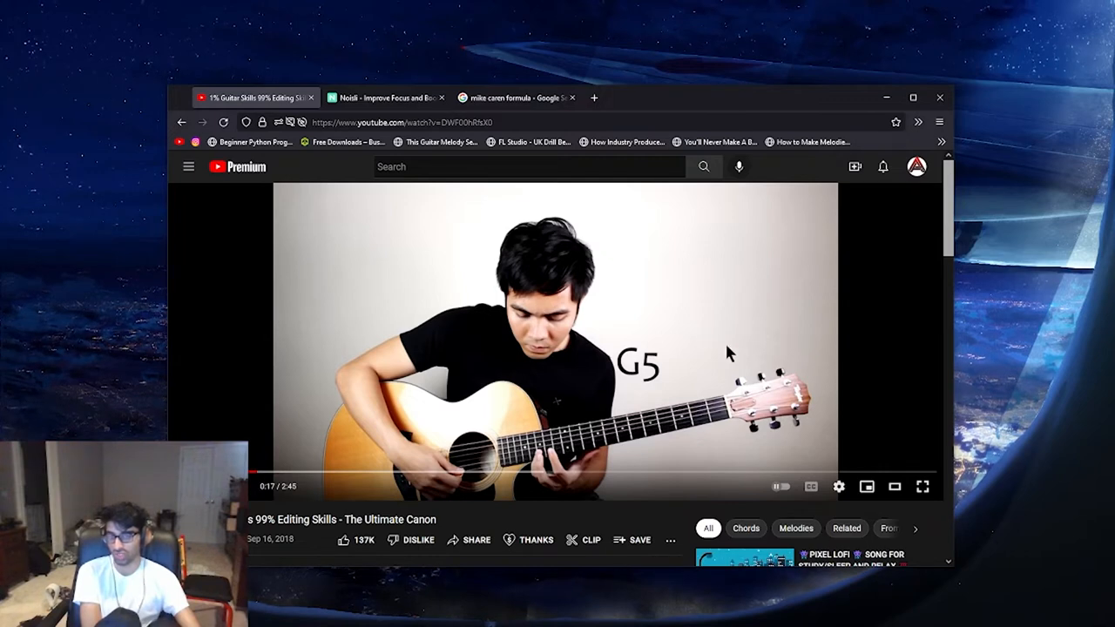
mouse_move(345, 444)
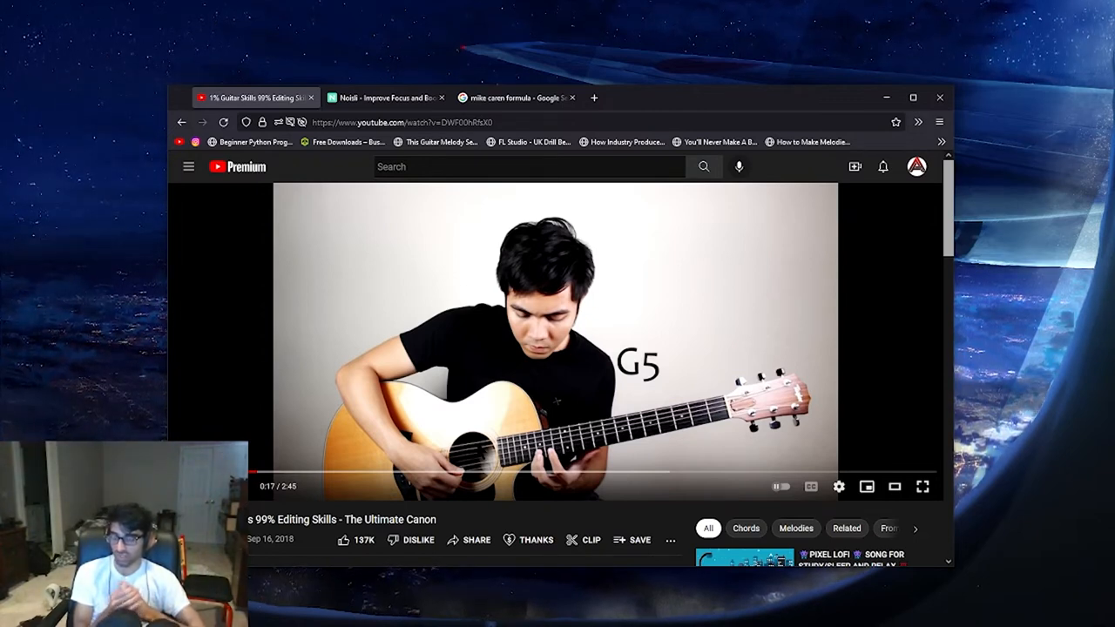
Resume the canon video and watch to 0:56, where three guitar panels show D3, A3 and F#3
click(554, 339)
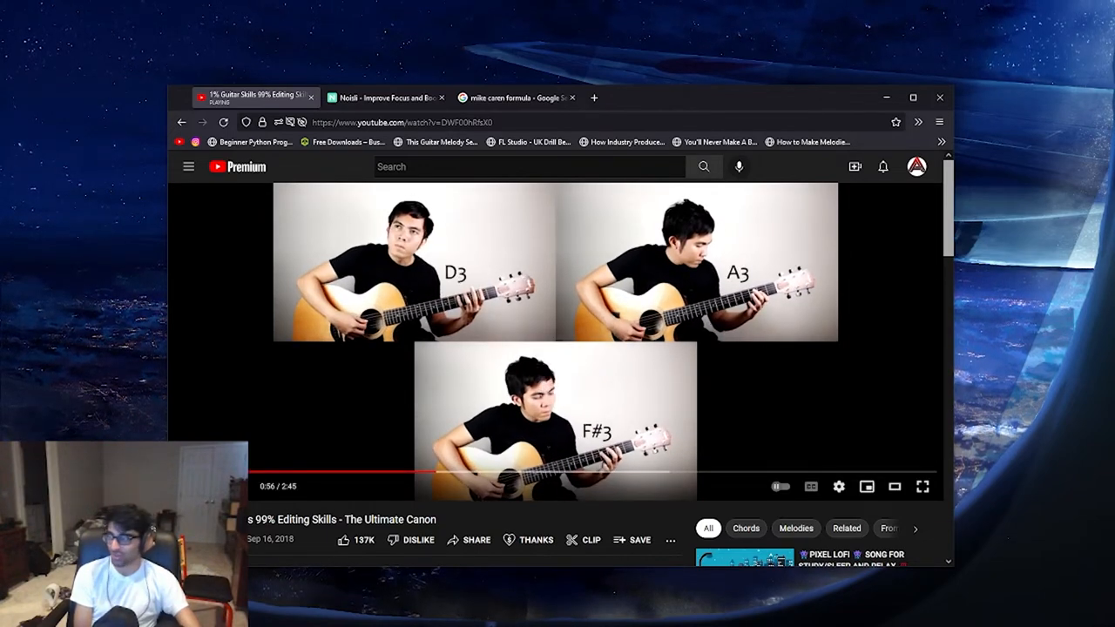
scroll(down, 3)
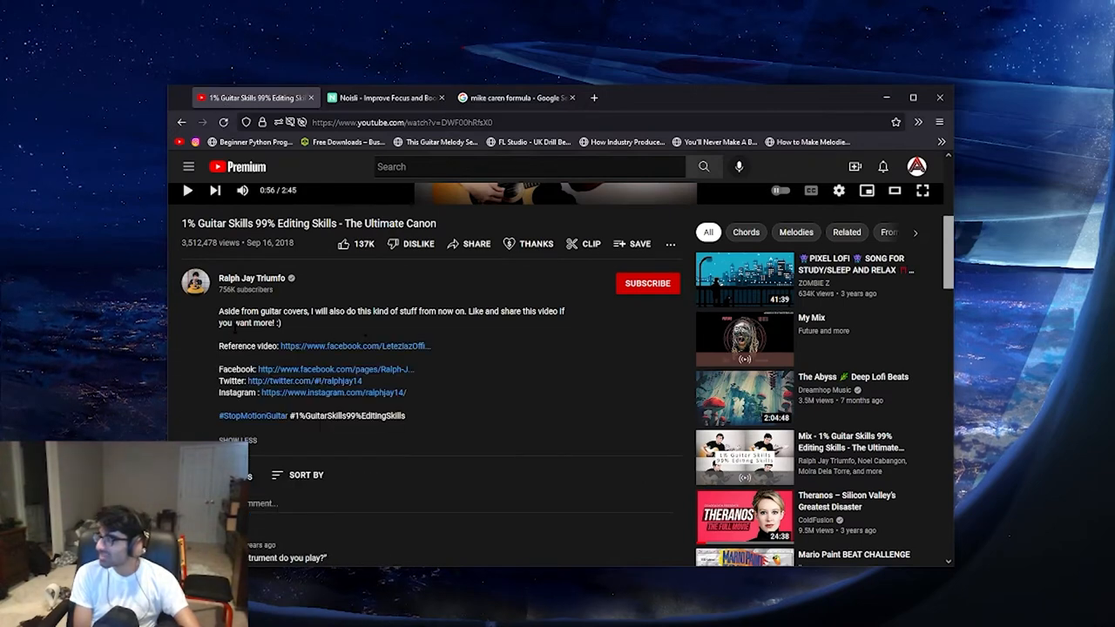
scroll(down, 3)
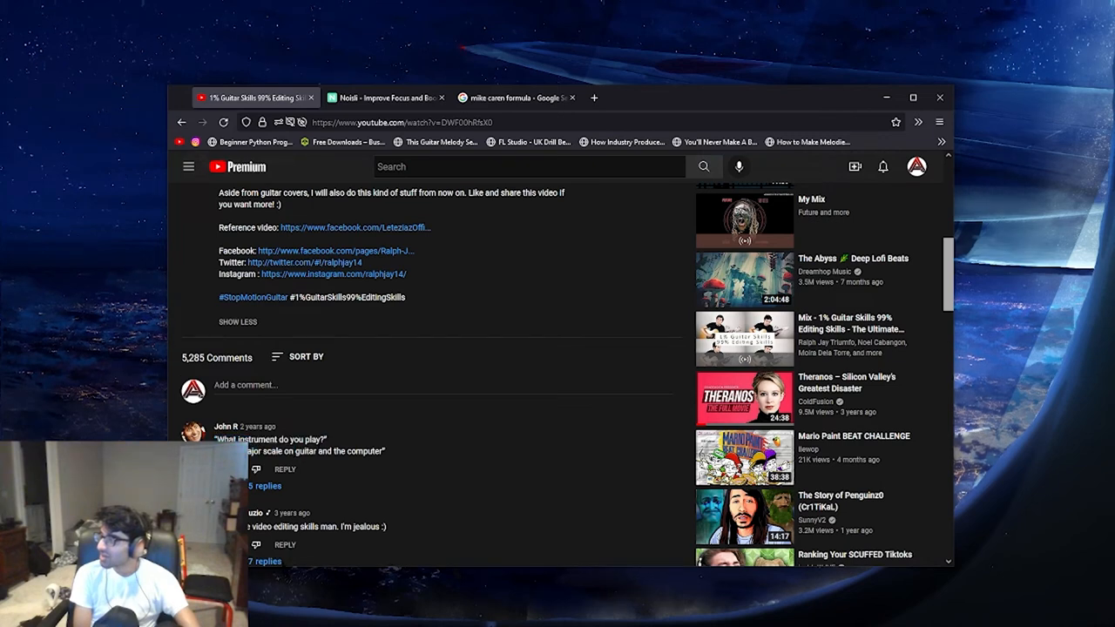
scroll(down, 3)
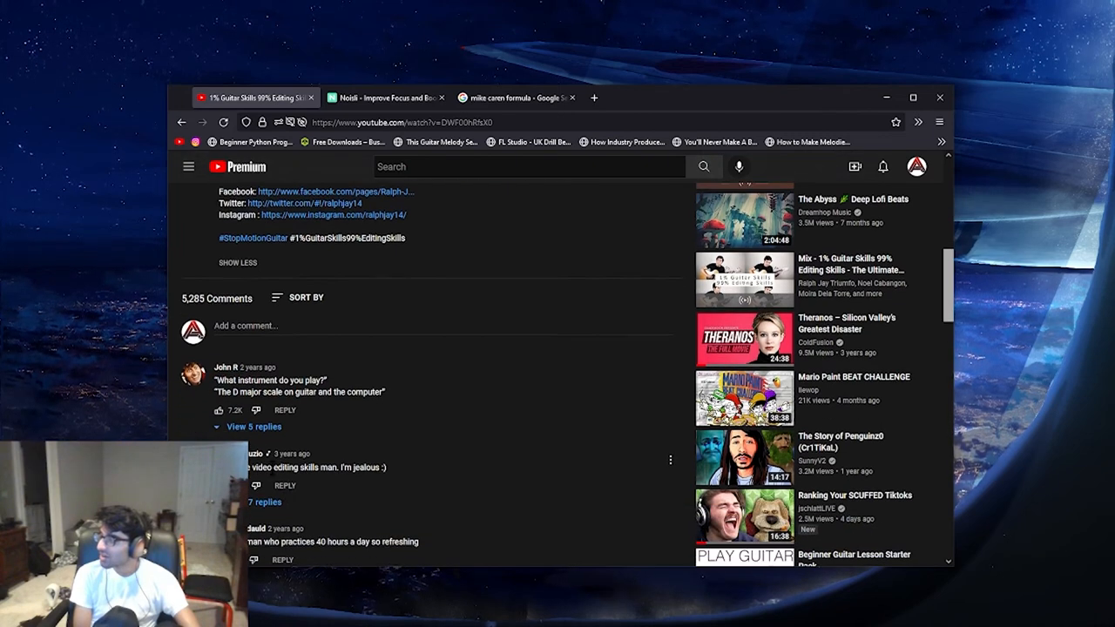
scroll(down, 3)
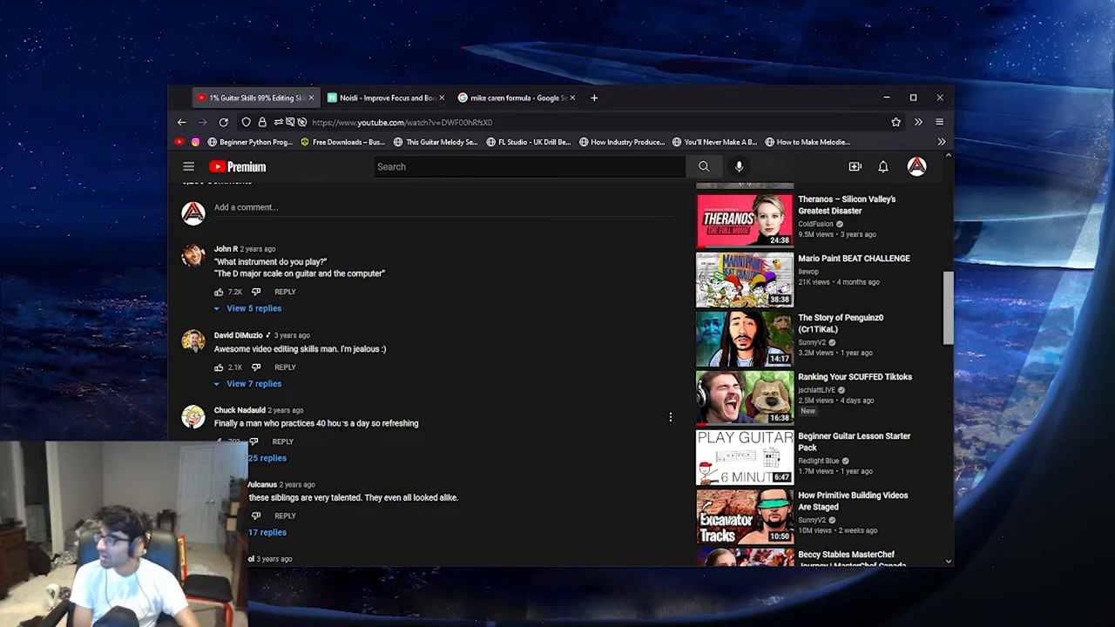
scroll(down, 3)
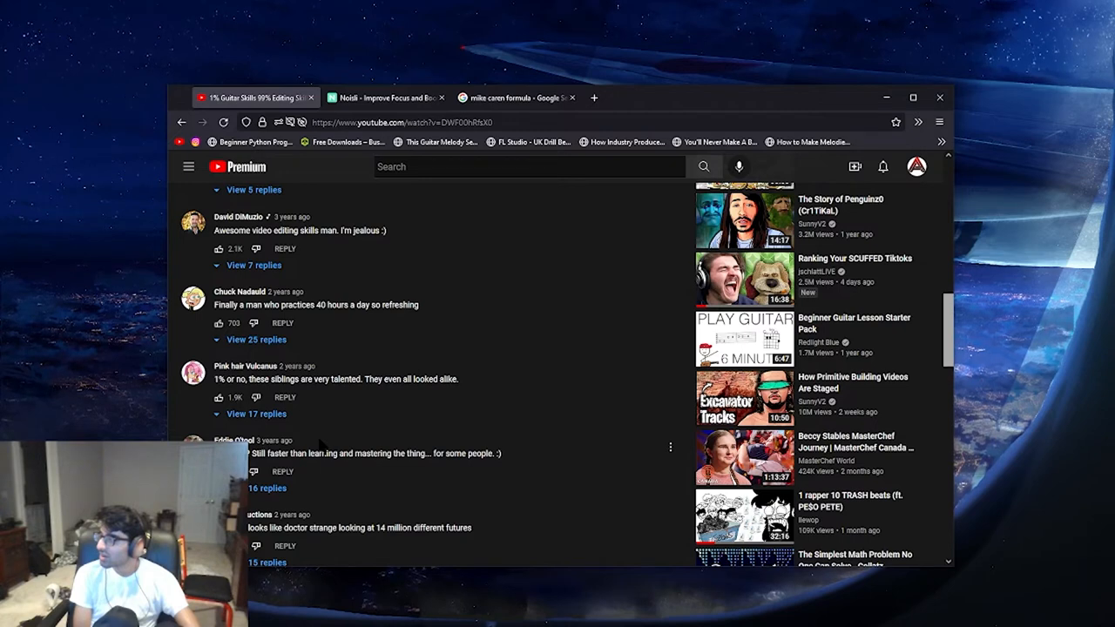
scroll(down, 3)
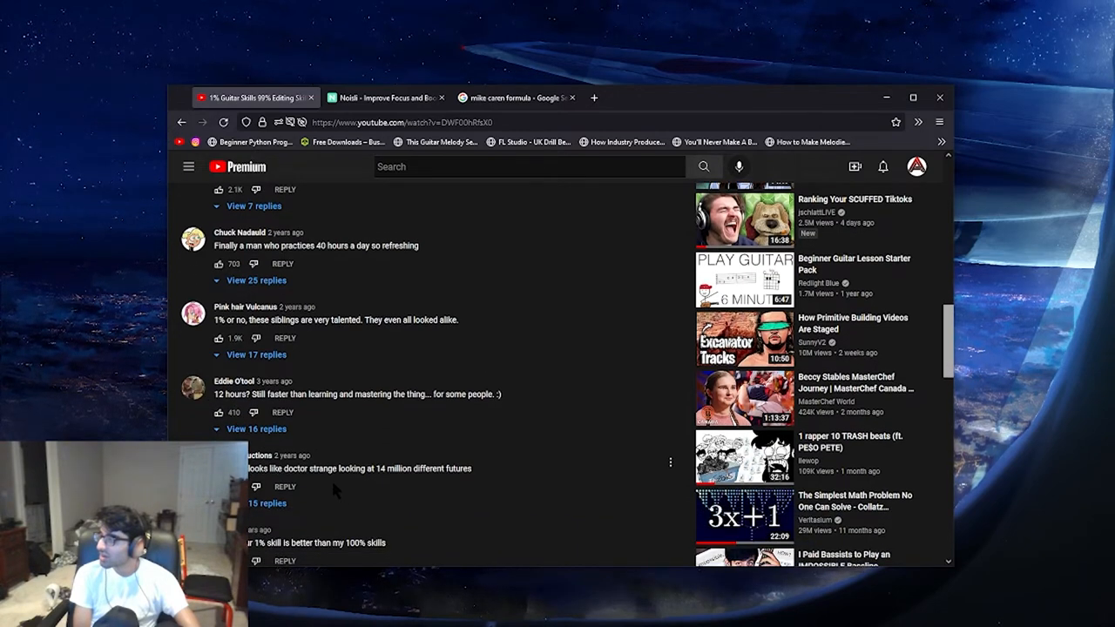
scroll(down, 3)
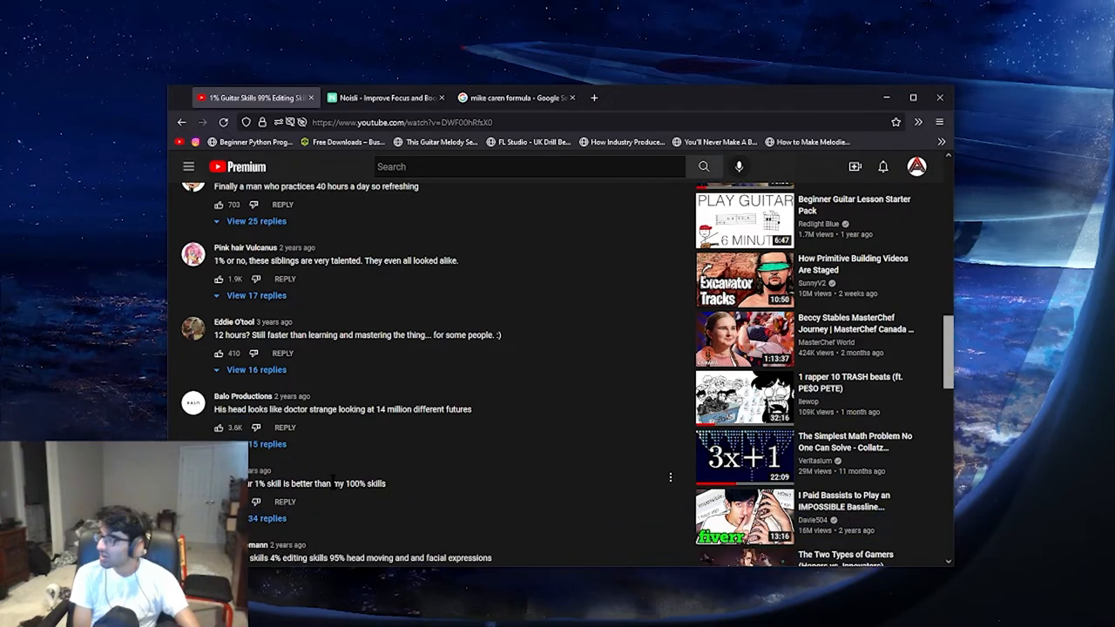
scroll(down, 3)
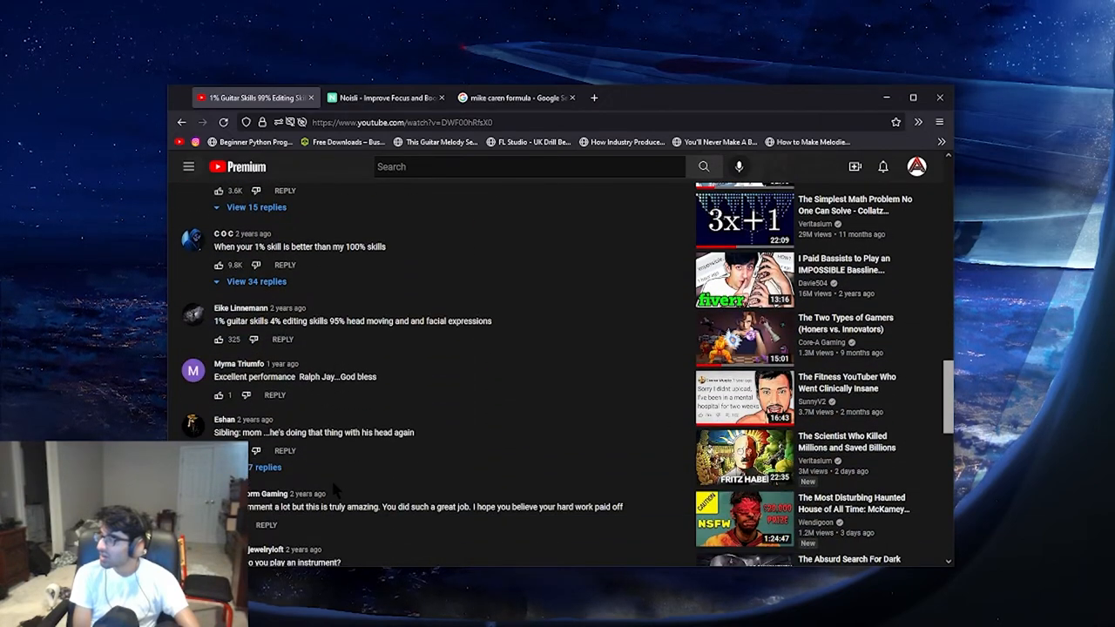
scroll(down, 3)
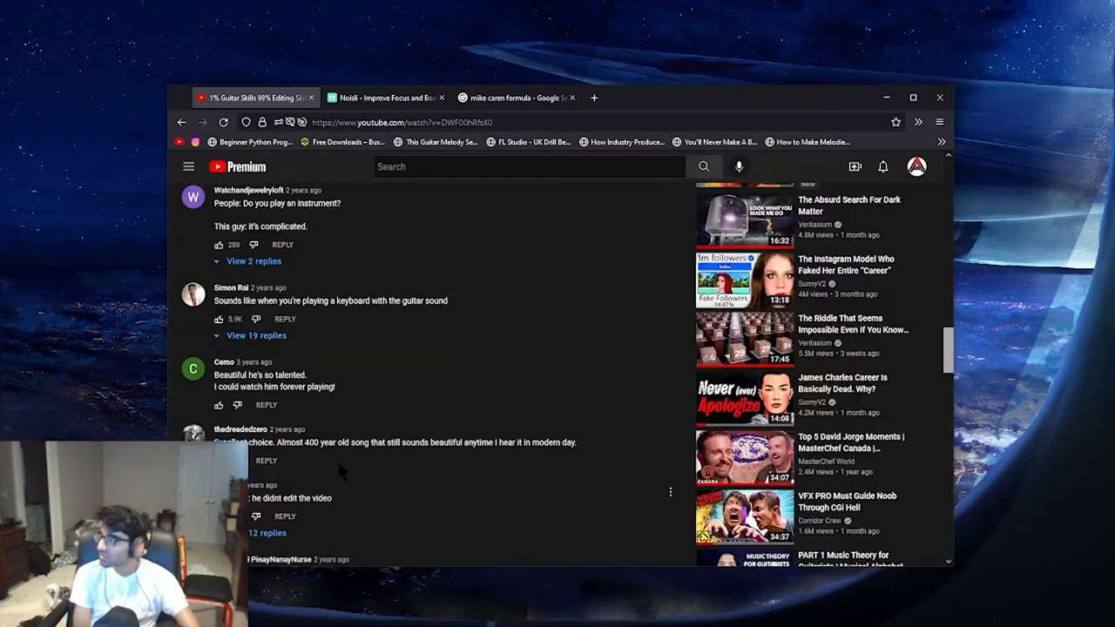
scroll(up, 3)
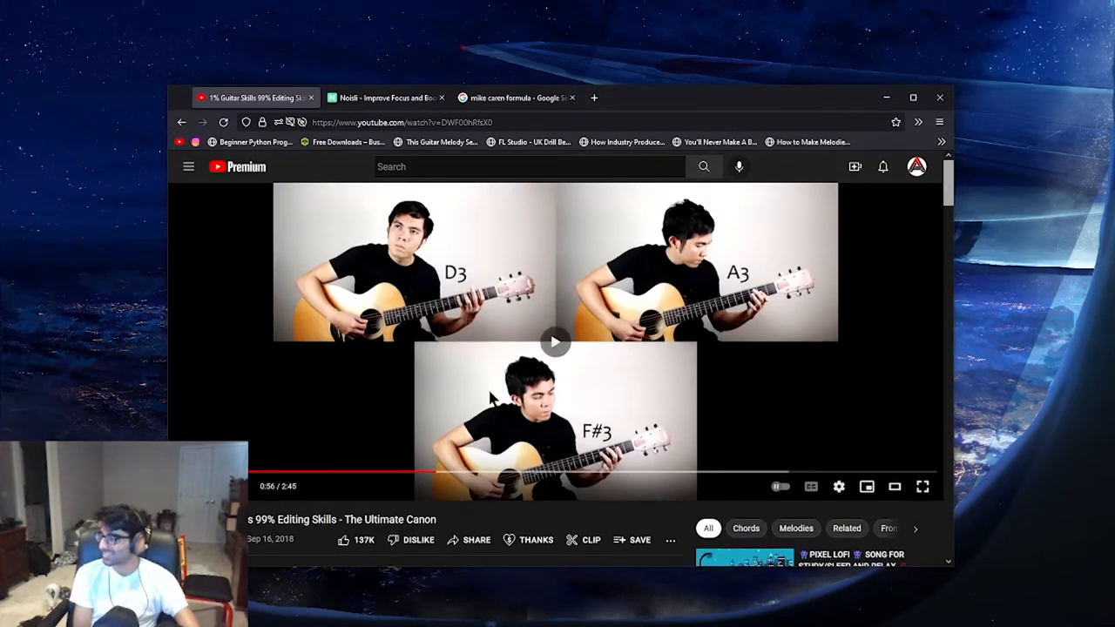
scroll(down, 3)
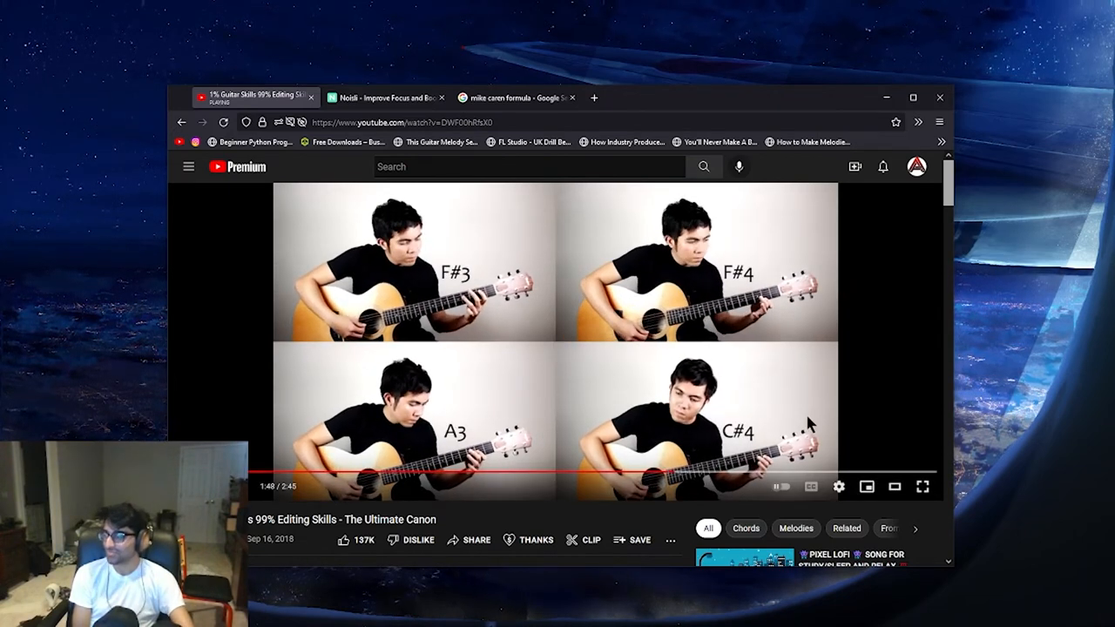
mouse_move(804, 411)
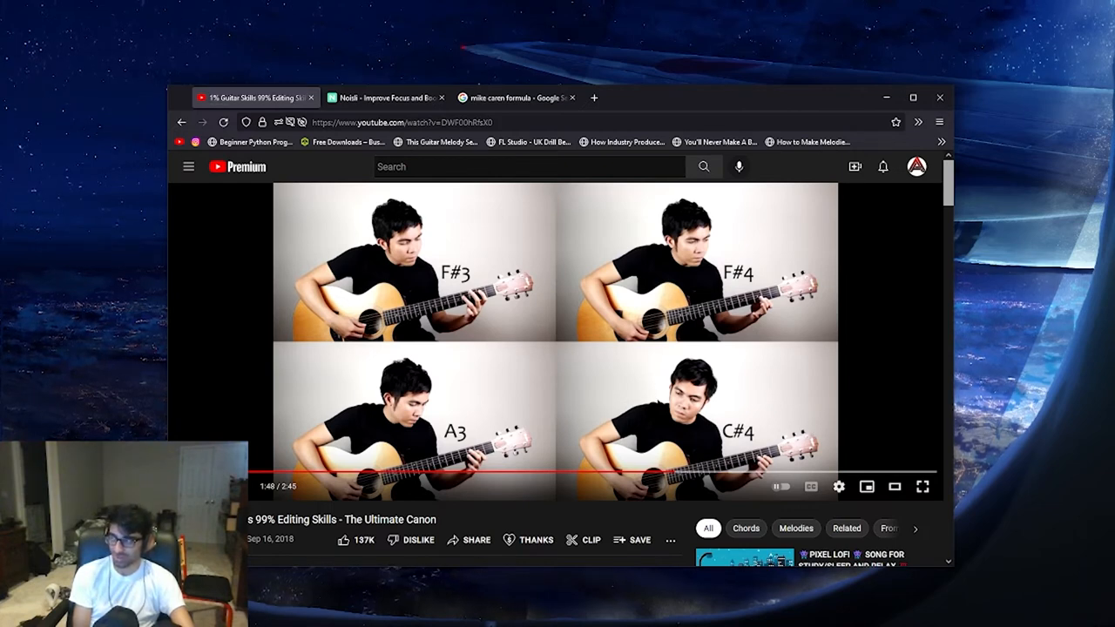
mouse_move(585, 369)
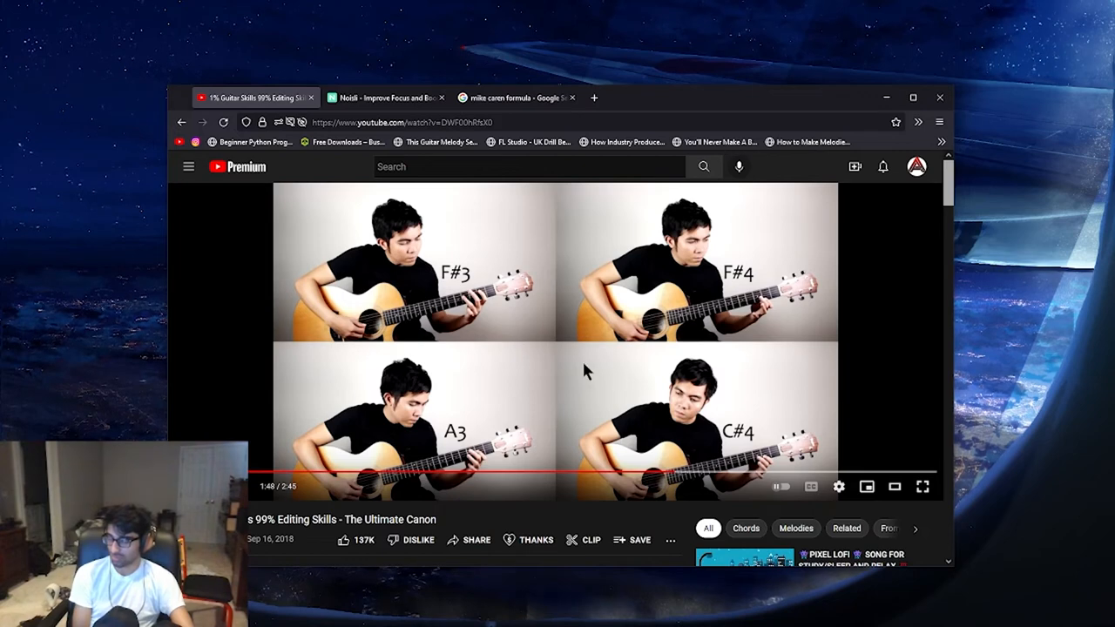
mouse_move(585, 408)
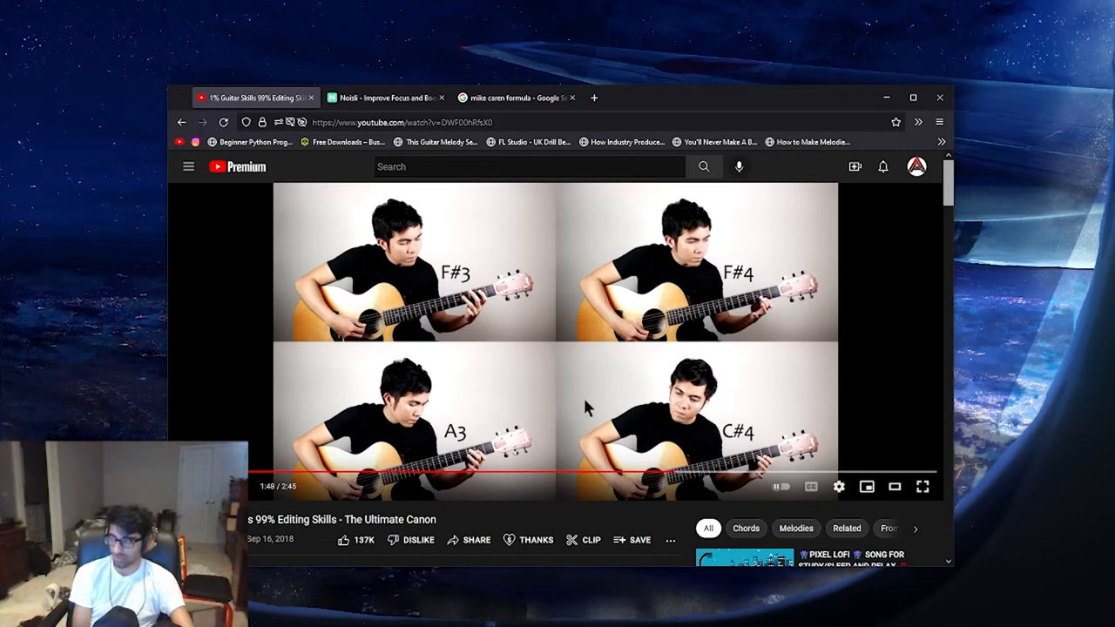
mouse_move(758, 425)
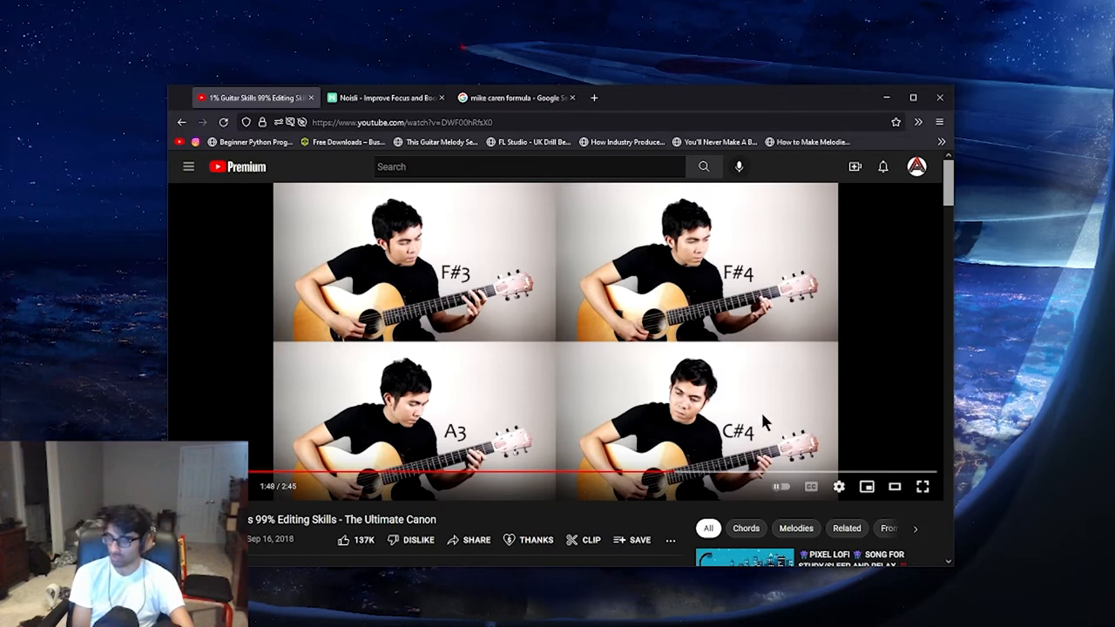
mouse_move(751, 420)
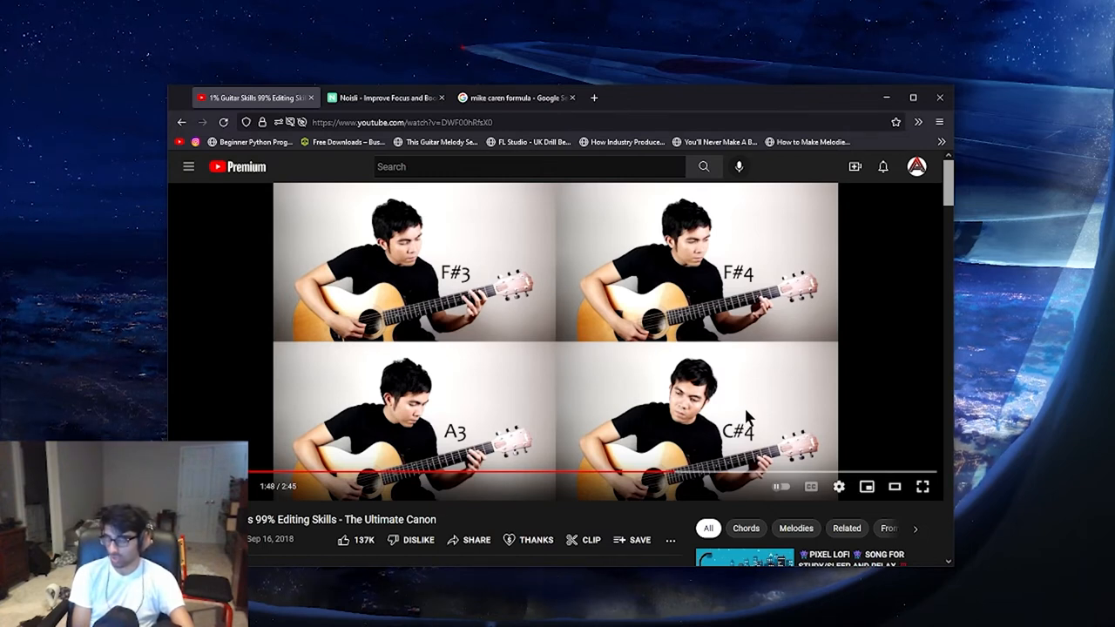
mouse_move(735, 400)
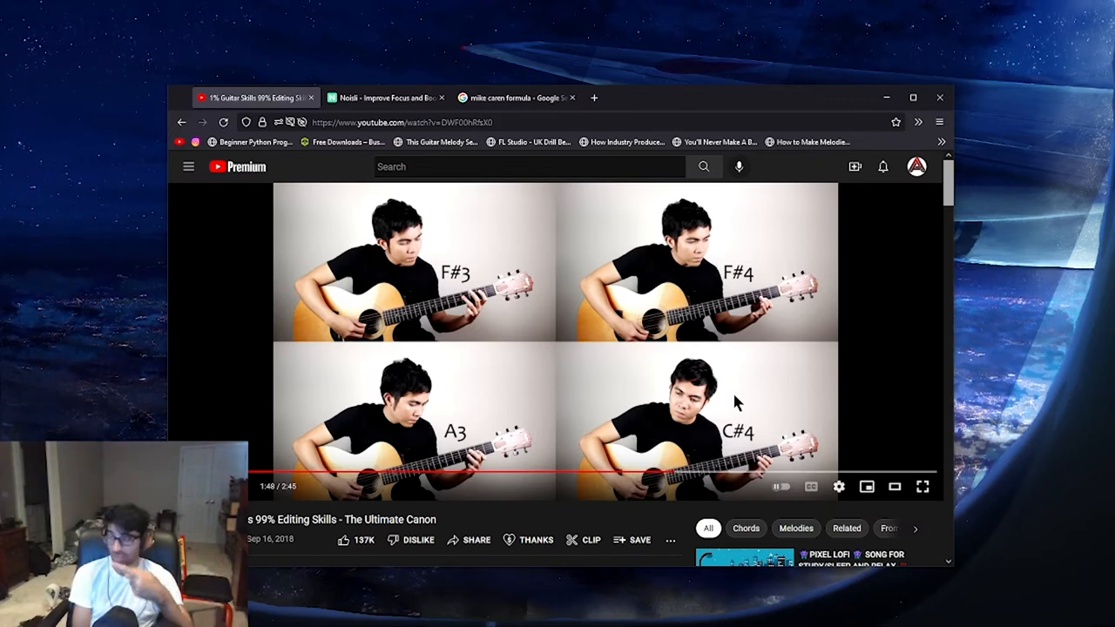
mouse_move(802, 394)
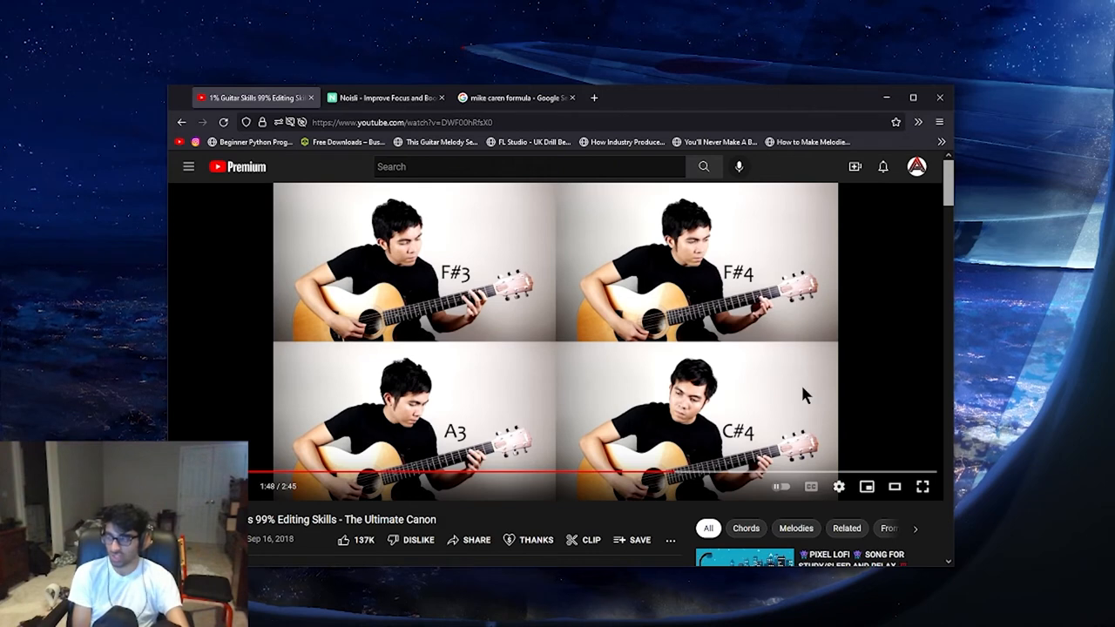
mouse_move(817, 376)
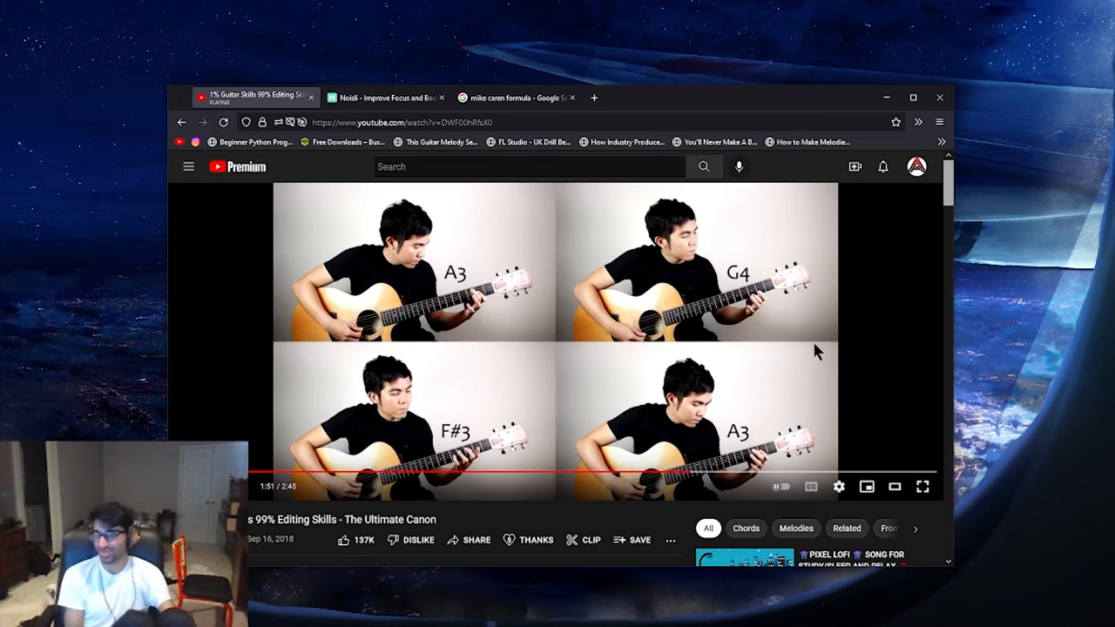
mouse_move(826, 339)
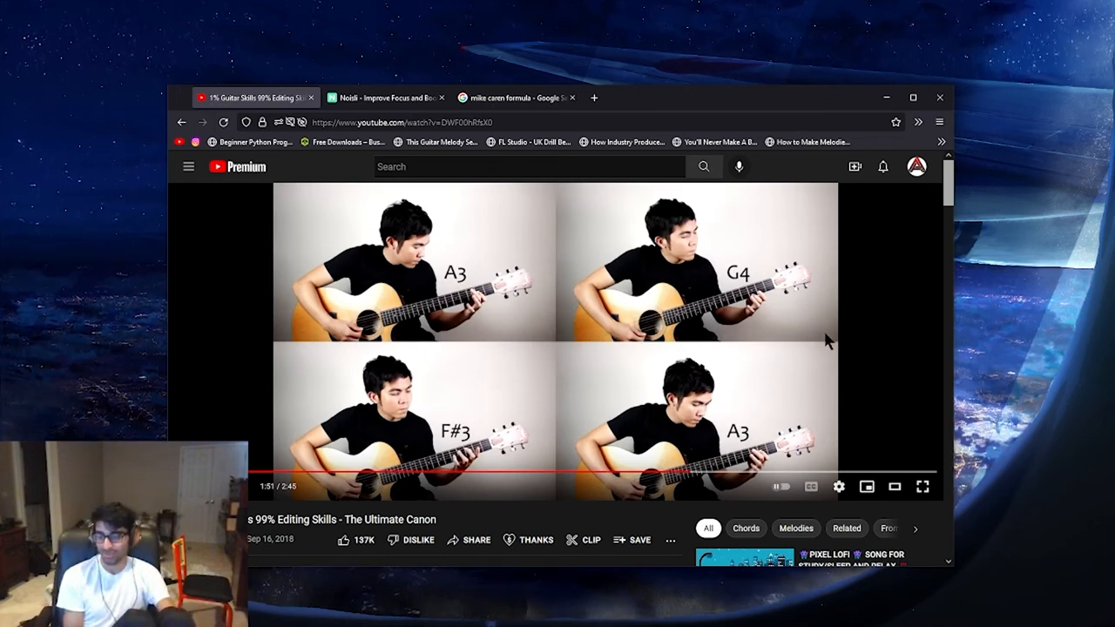
mouse_move(825, 355)
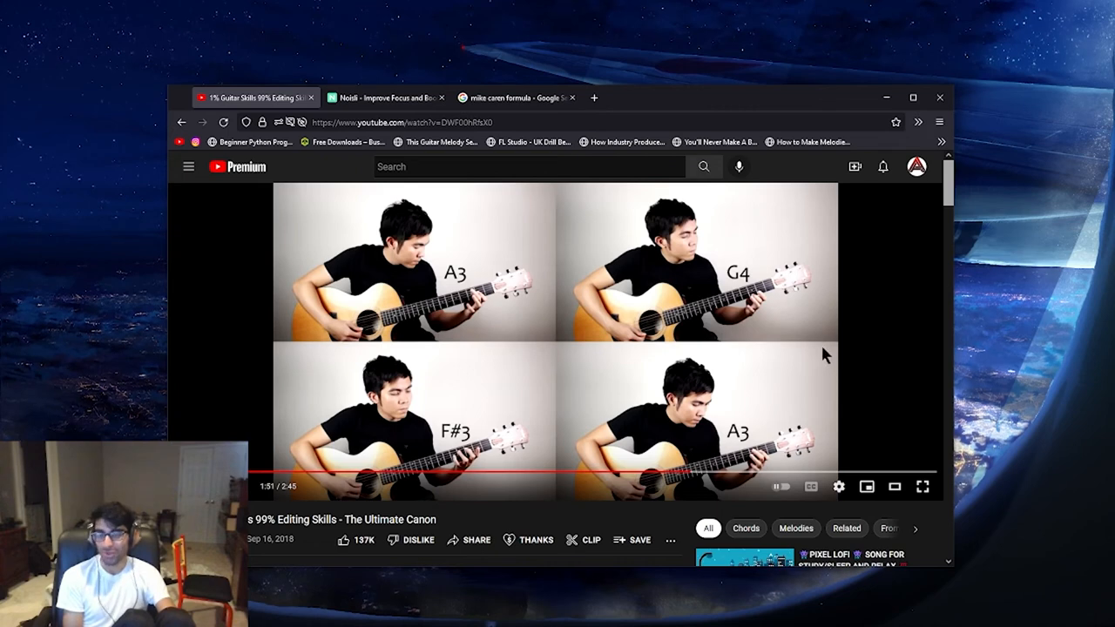
mouse_move(832, 368)
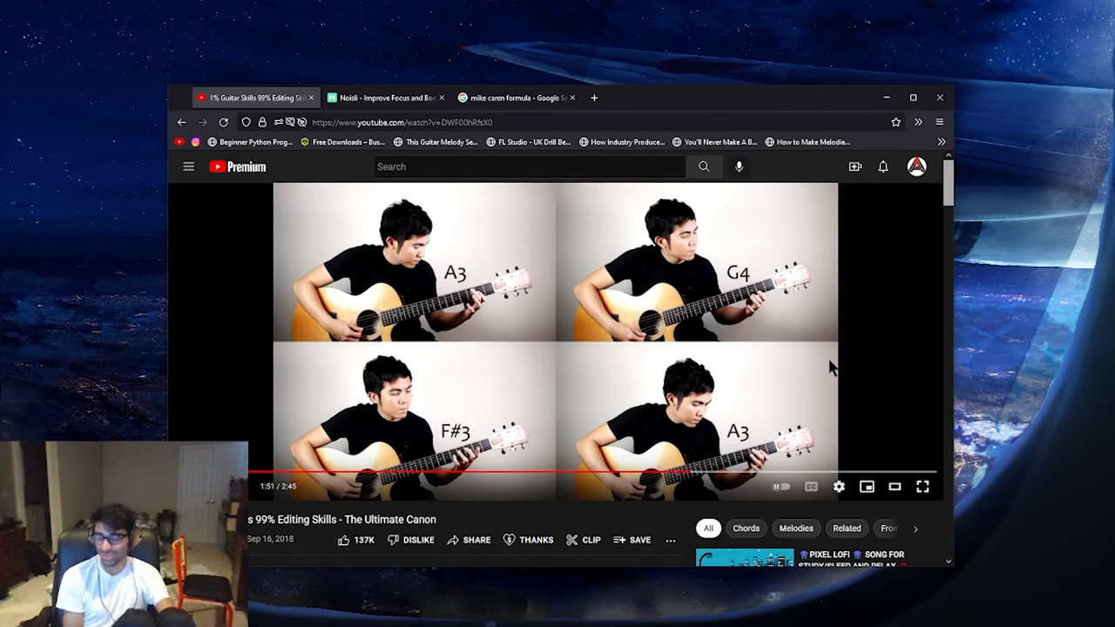
mouse_move(834, 357)
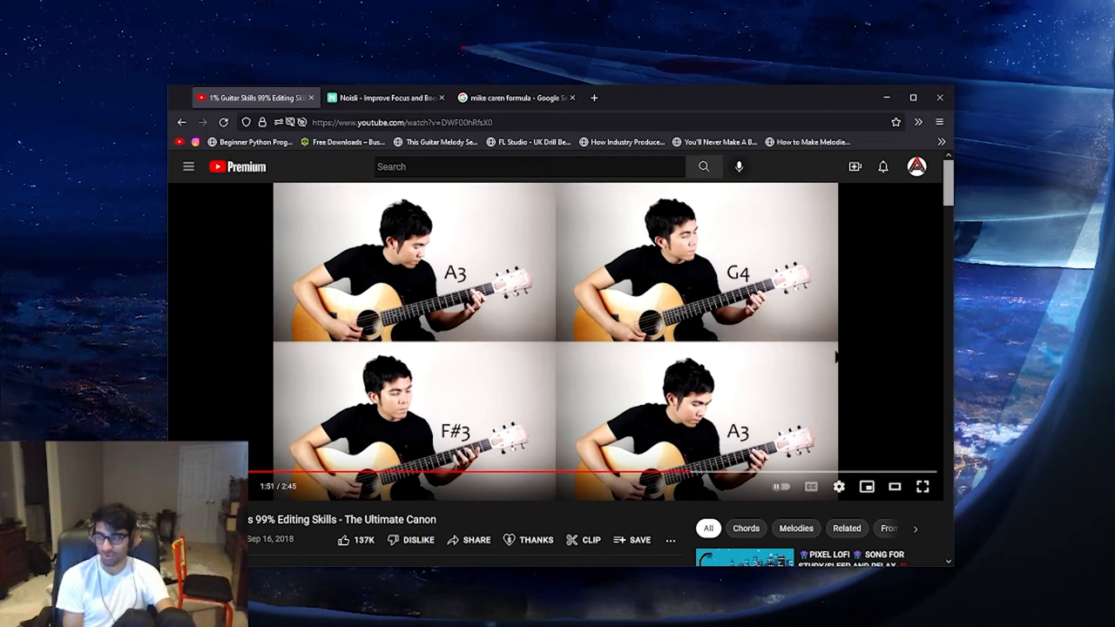